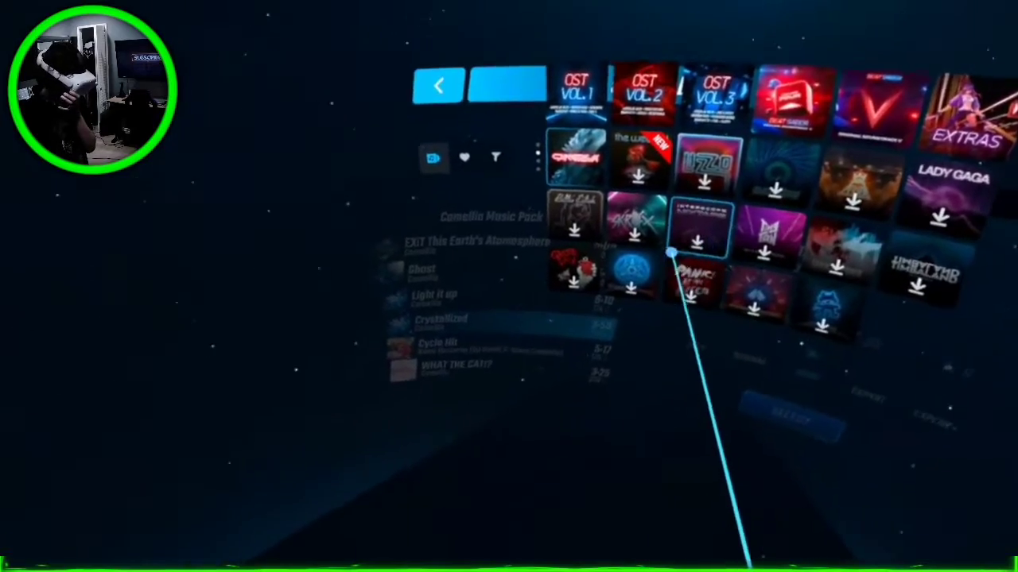
Pick Camellia's 'WHAT THE CAT!?' on Hard with no modifiers and return to Host Setup.
click(437, 342)
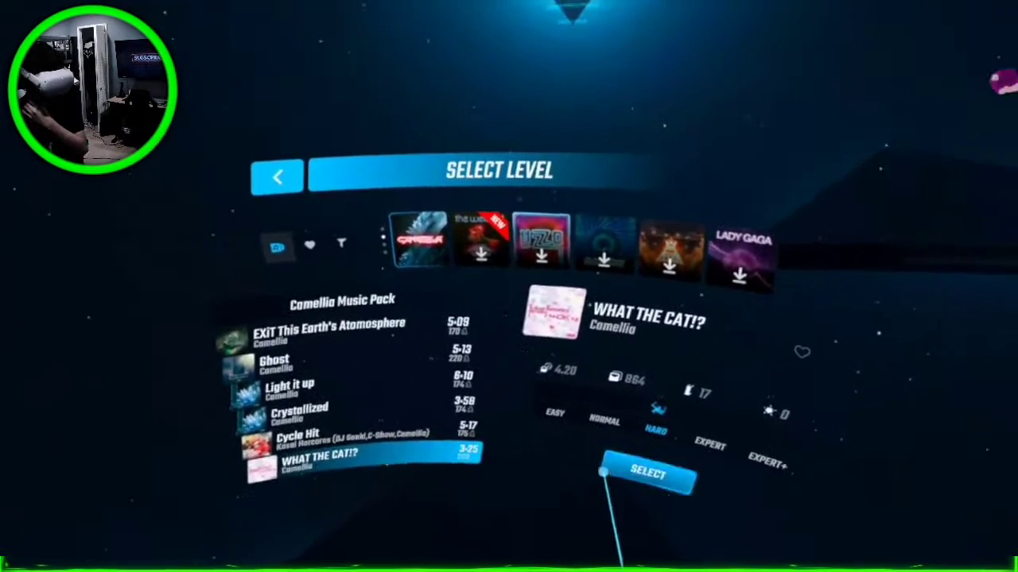
click(645, 471)
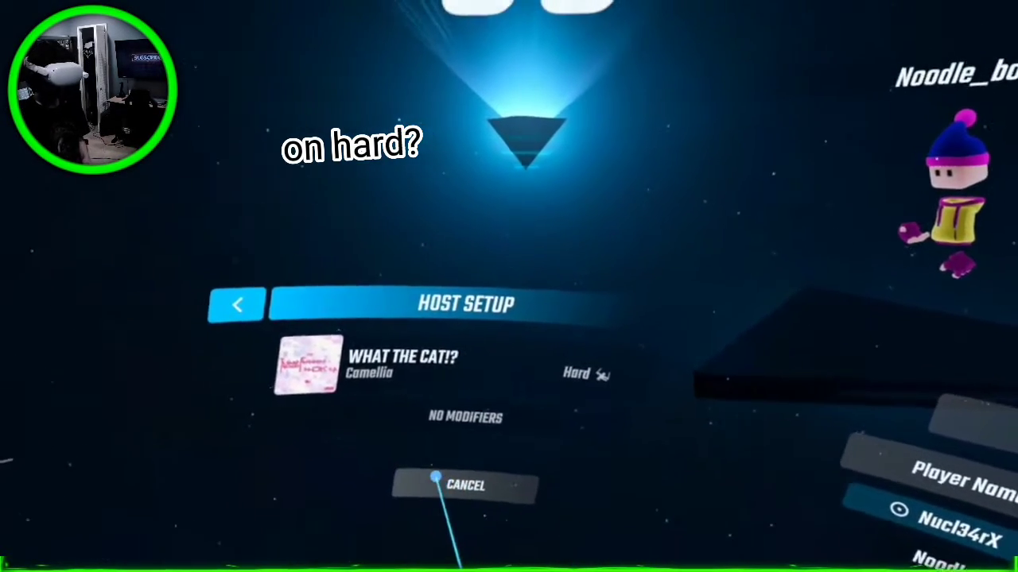